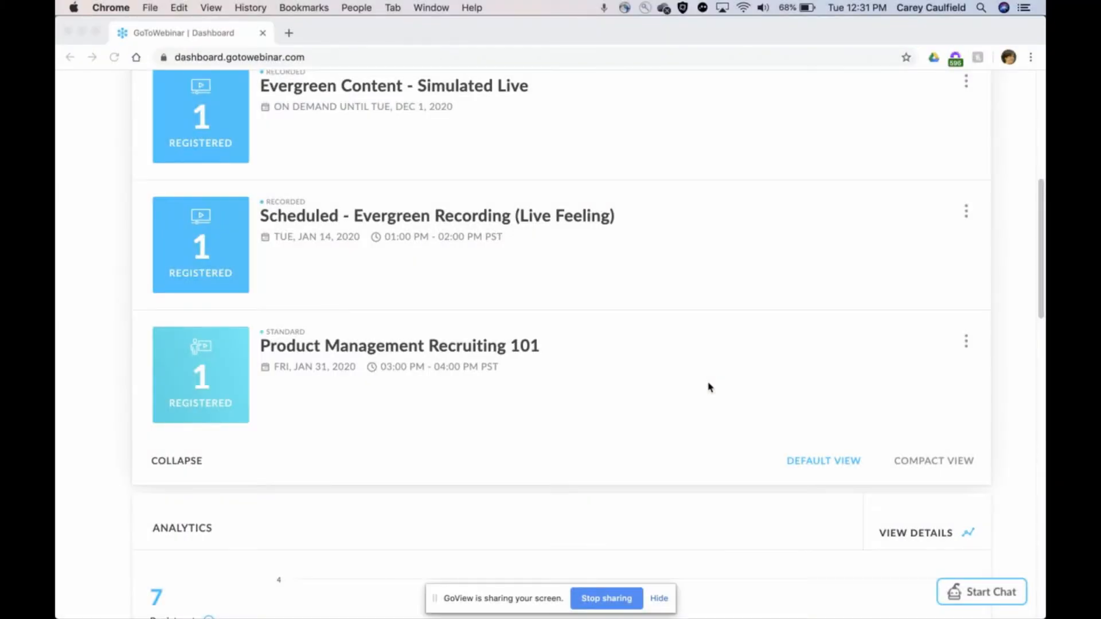
{"action": "mouse_move", "coordinate": [291, 360]}
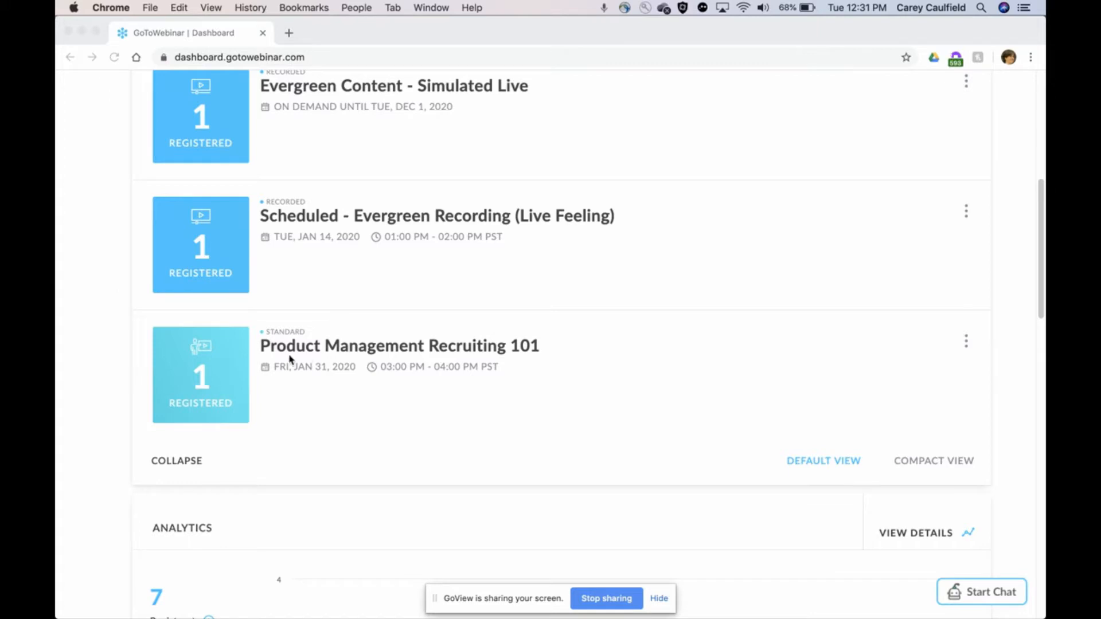
{"action": "mouse_move", "coordinate": [310, 350]}
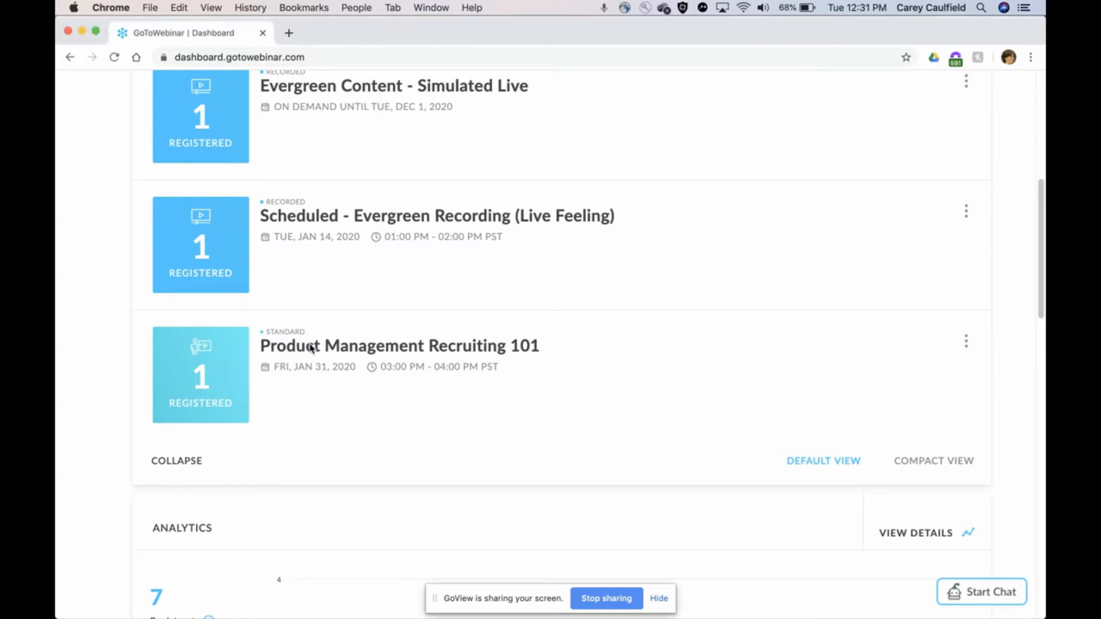
{"action": "mouse_move", "coordinate": [965, 344]}
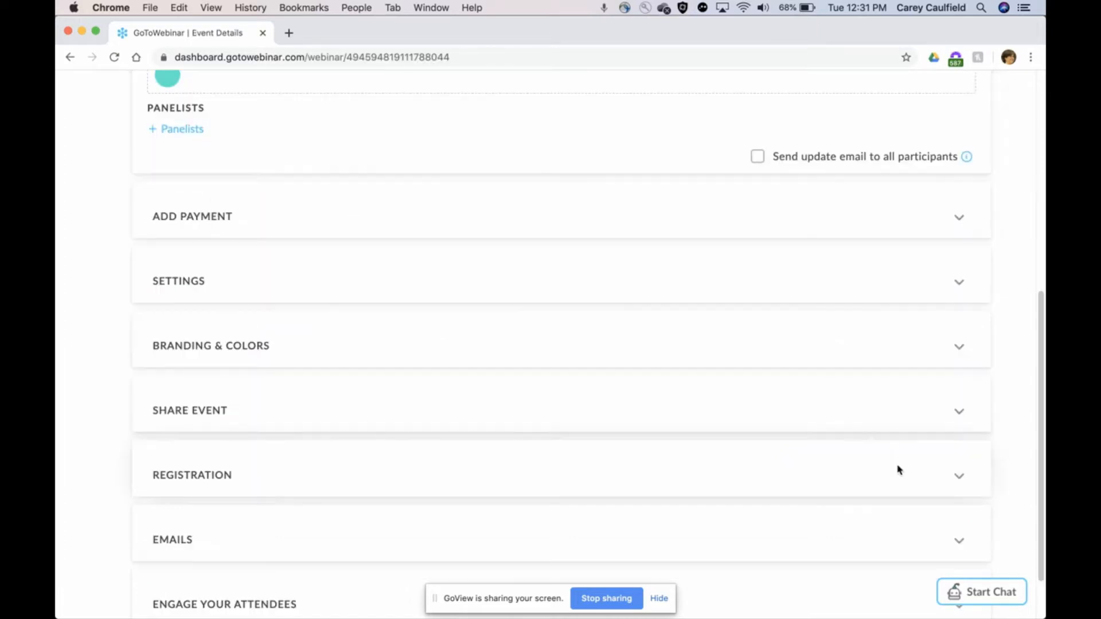
Expand the Add Payment section of the Product Management Recruiting 101 event, showing a 1.00 USD charge.
{"action": "left_click", "coordinate": [191, 216]}
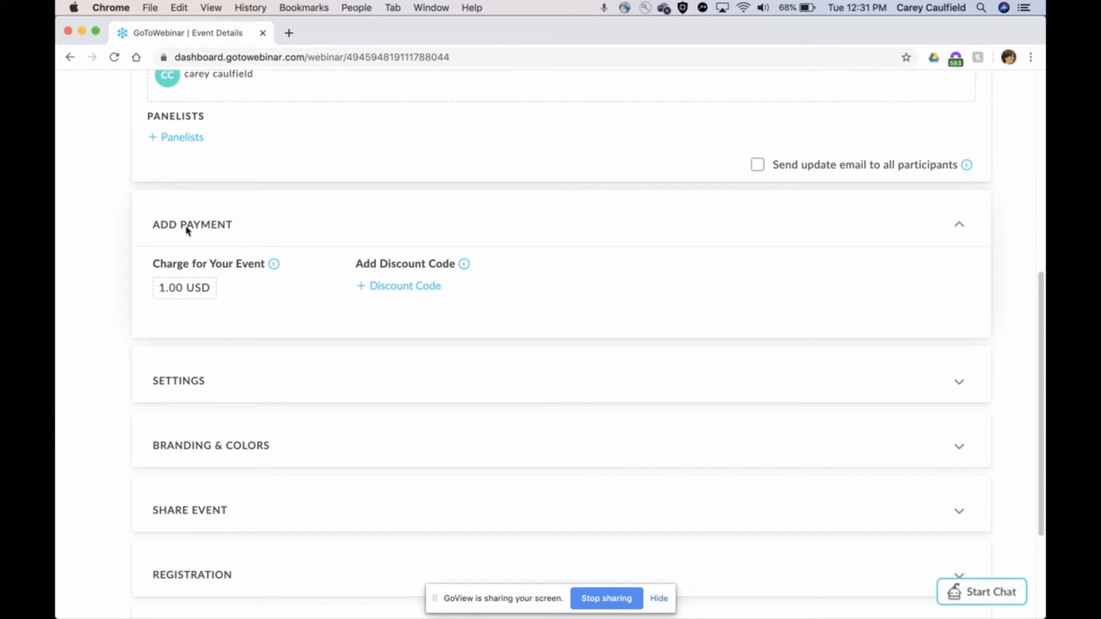
{"action": "mouse_move", "coordinate": [188, 241]}
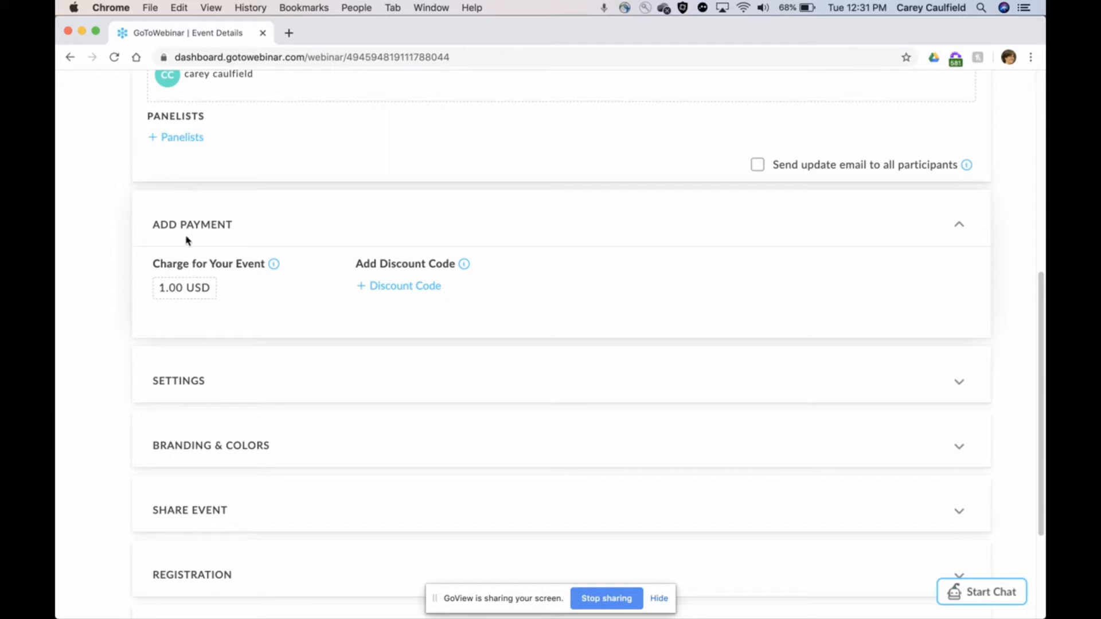
Raise the event charge to 100.00 USD, save it, and start a new discount code.
{"action": "left_click", "coordinate": [183, 287]}
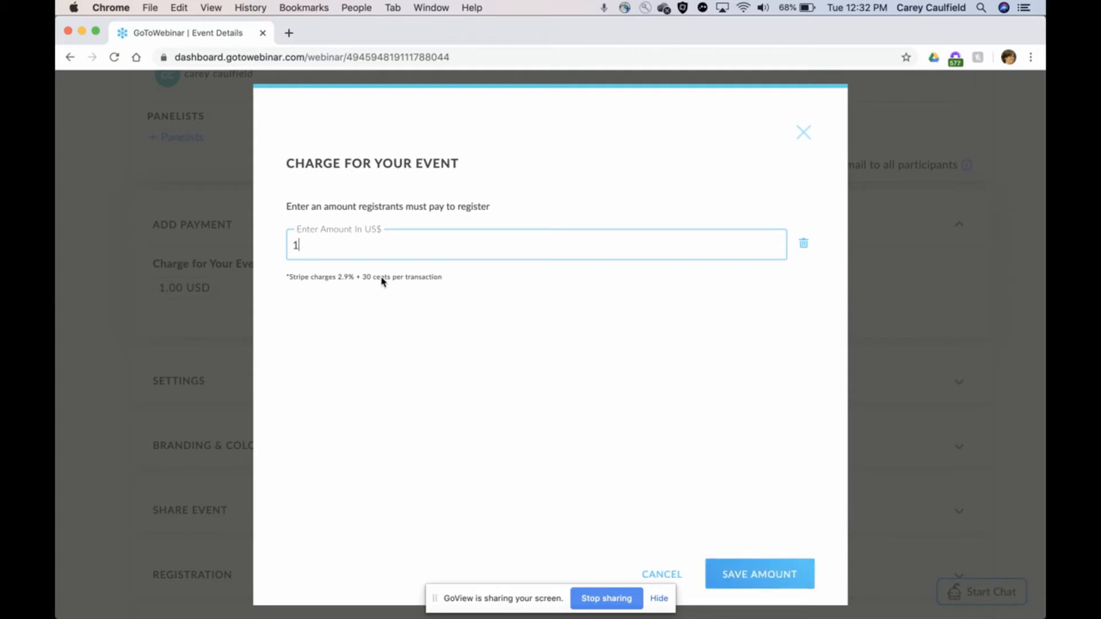
{"action": "type", "text": "00"}
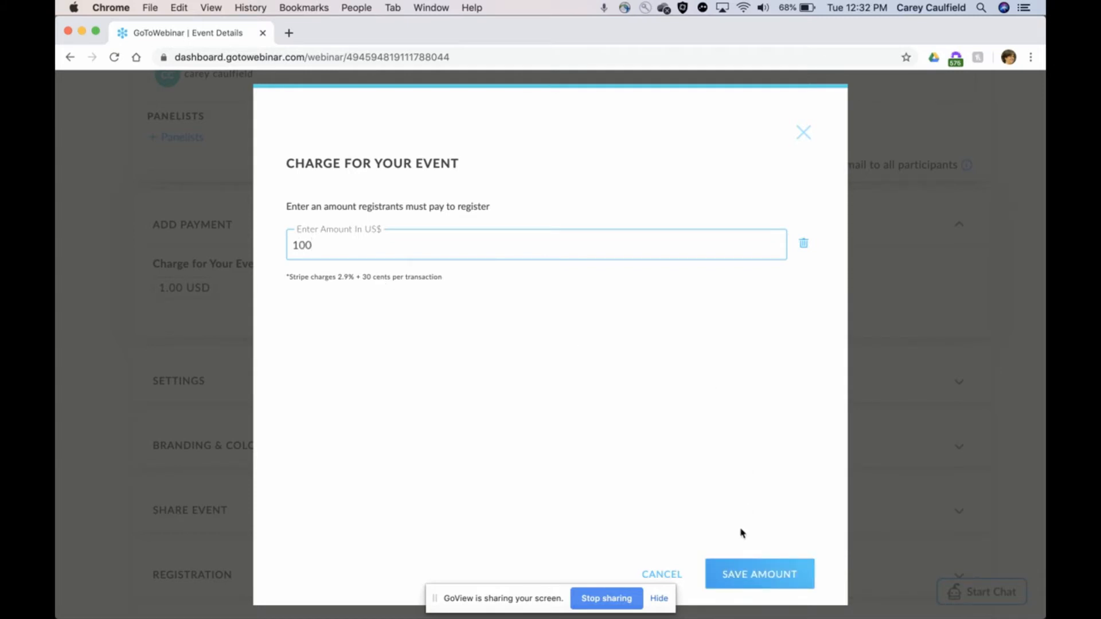
{"action": "left_click", "coordinate": [758, 573]}
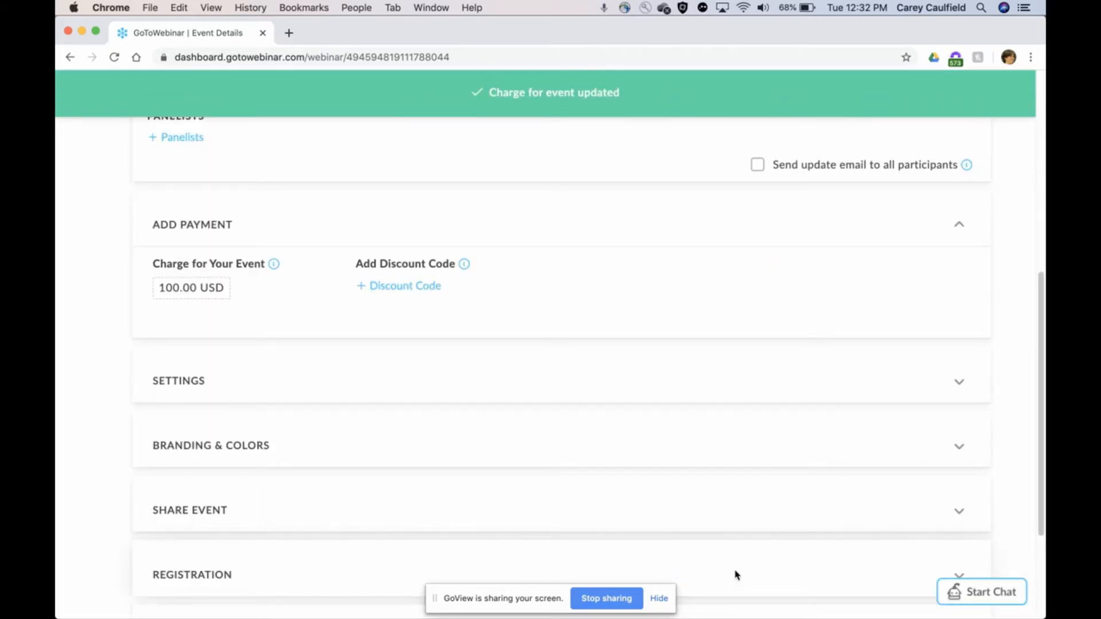
{"action": "left_click", "coordinate": [403, 285]}
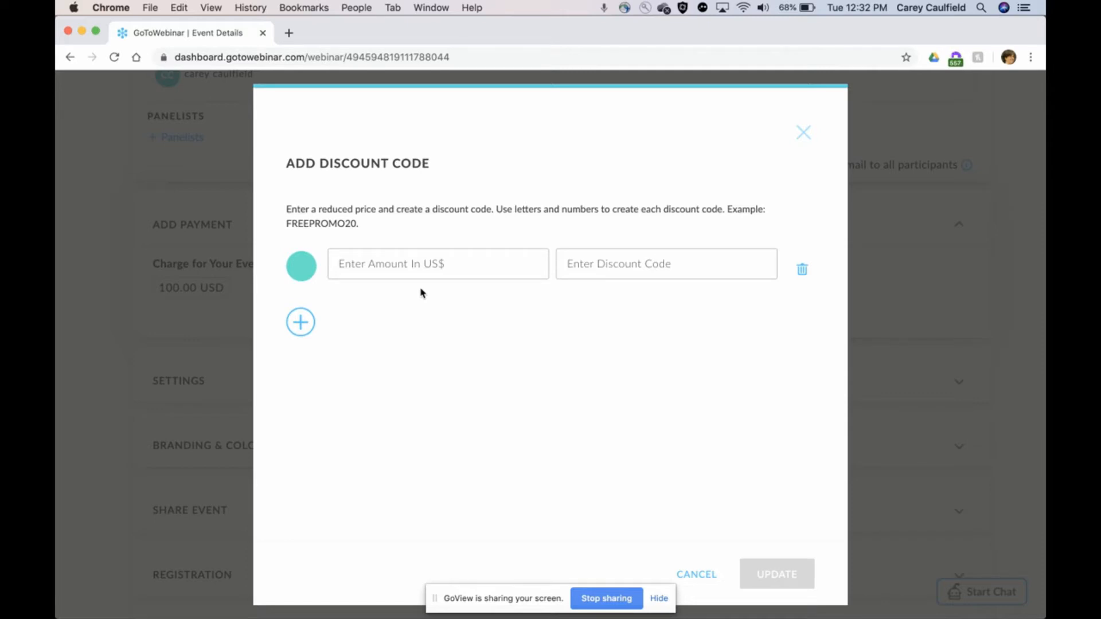
Enter the first discount code FREEPROMOFORYOU with a price of 0.
{"action": "left_click", "coordinate": [438, 264]}
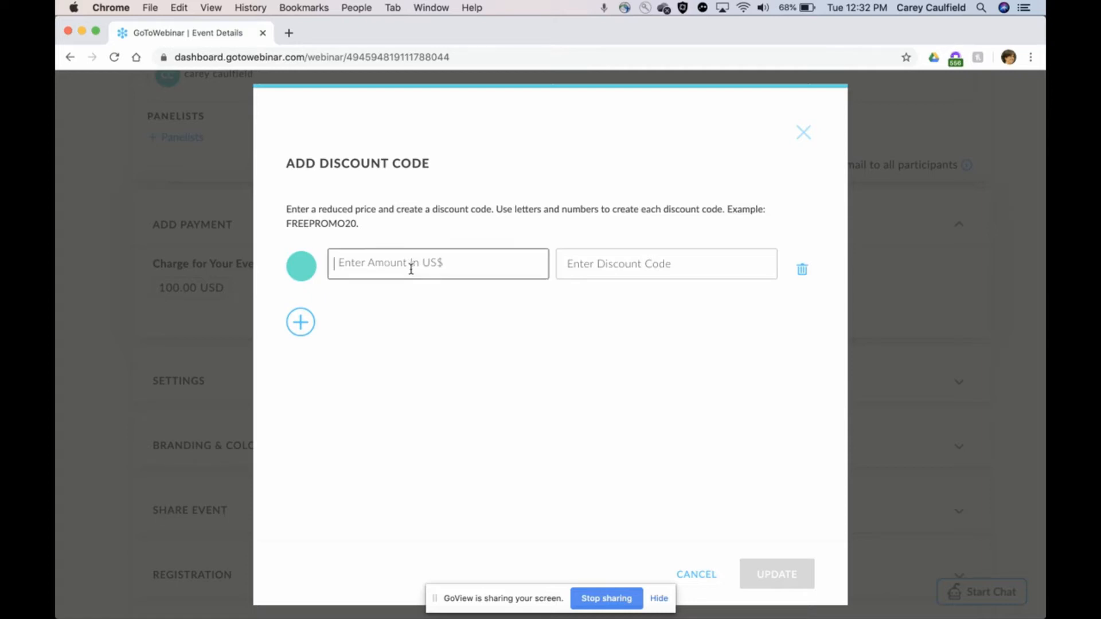
{"action": "left_click", "coordinate": [437, 264]}
{"action": "type", "text": "0"}
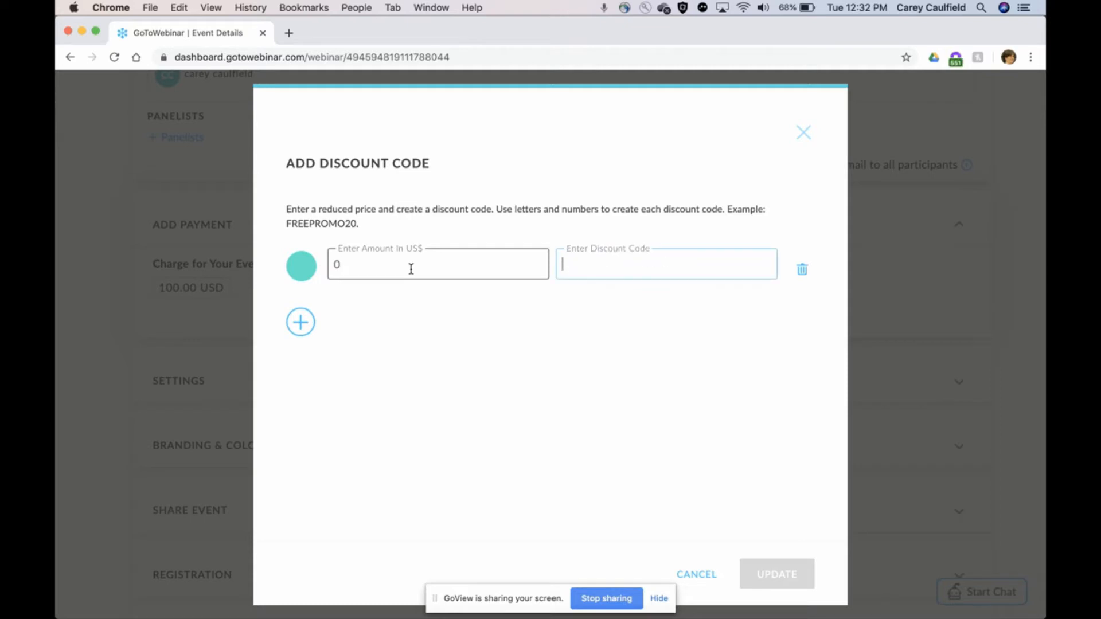
{"action": "type", "text": "FREEPRO"}
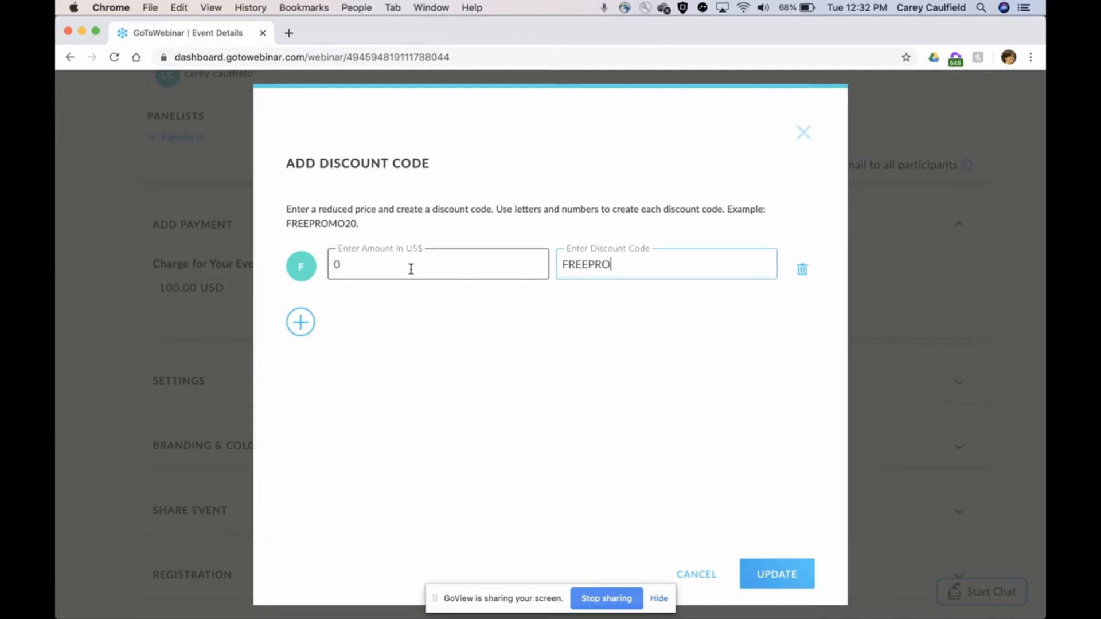
{"action": "type", "text": "MO"}
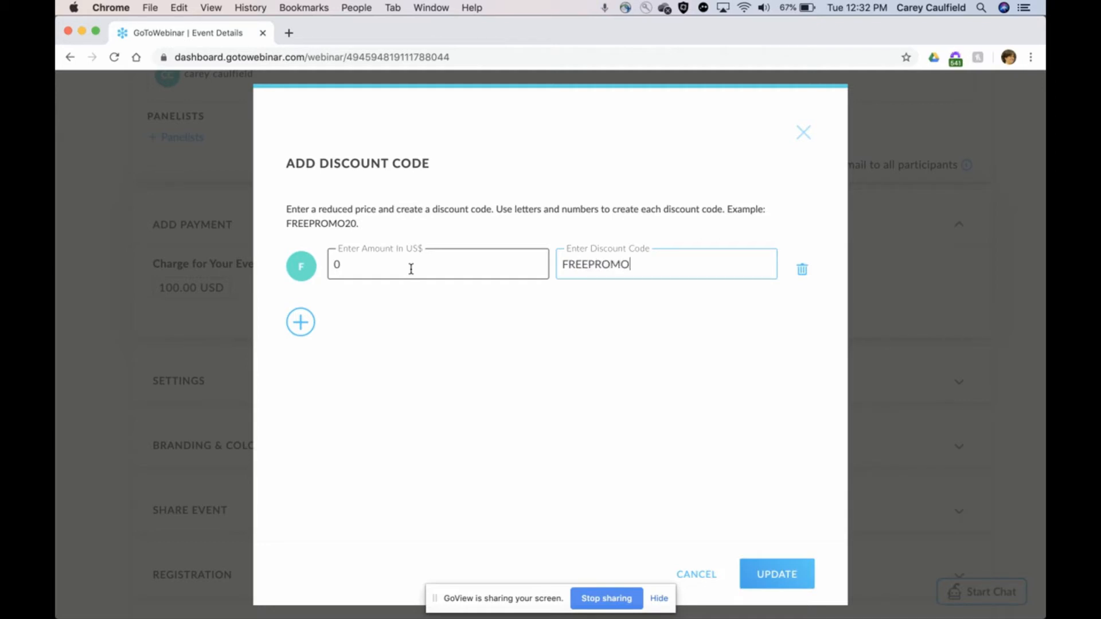
{"action": "type", "text": "FORYOU"}
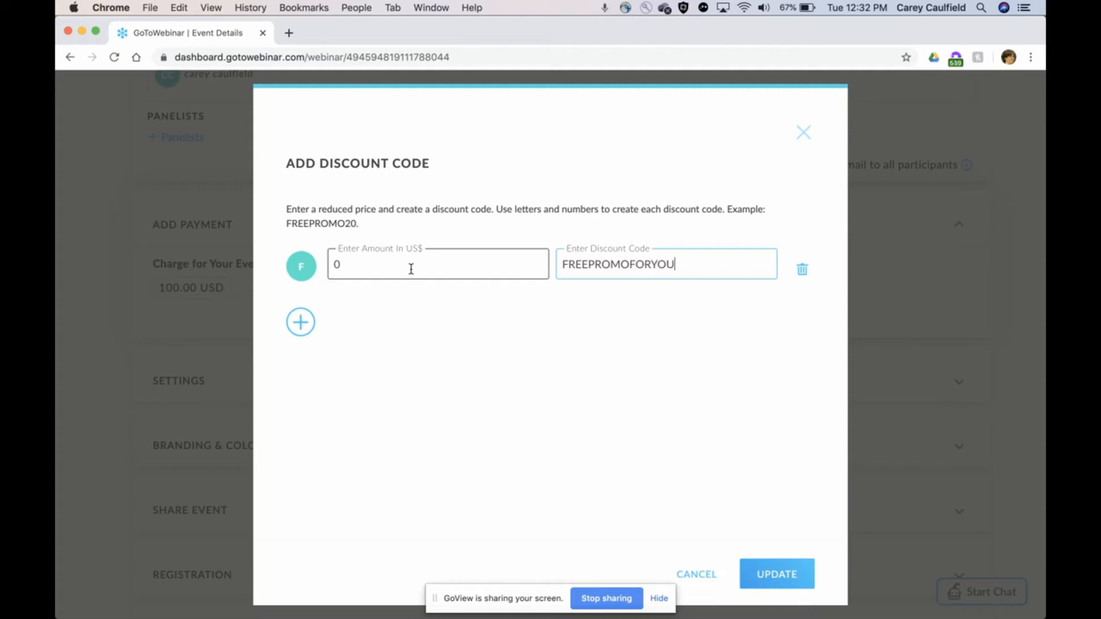
{"action": "mouse_move", "coordinate": [300, 321]}
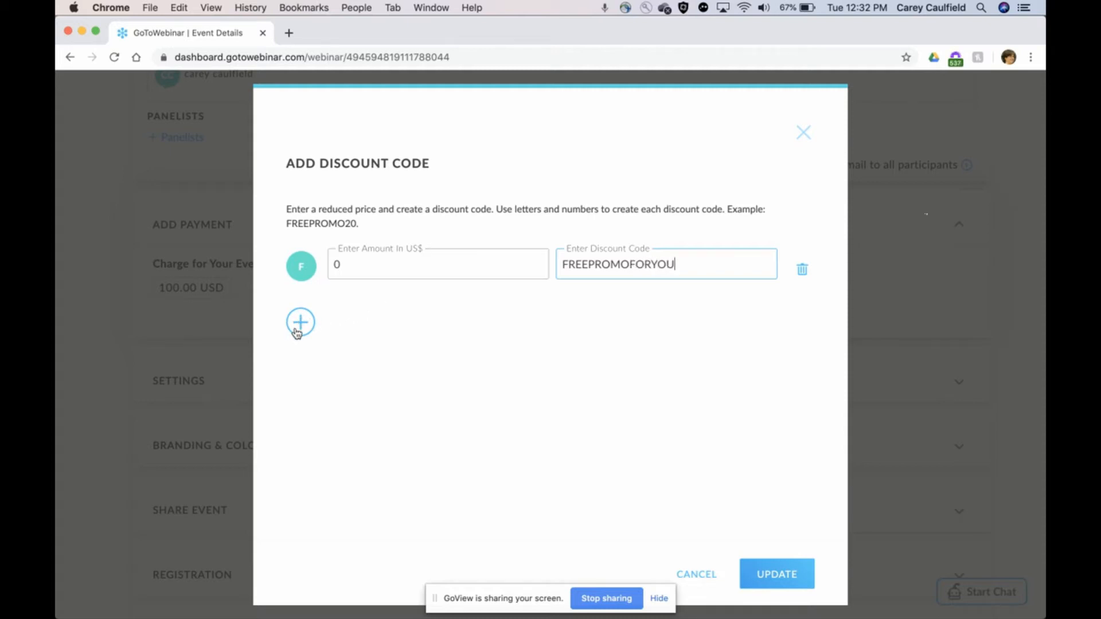
Add a second discount code row PROMO75 priced at 75.
{"action": "left_click", "coordinate": [301, 321]}
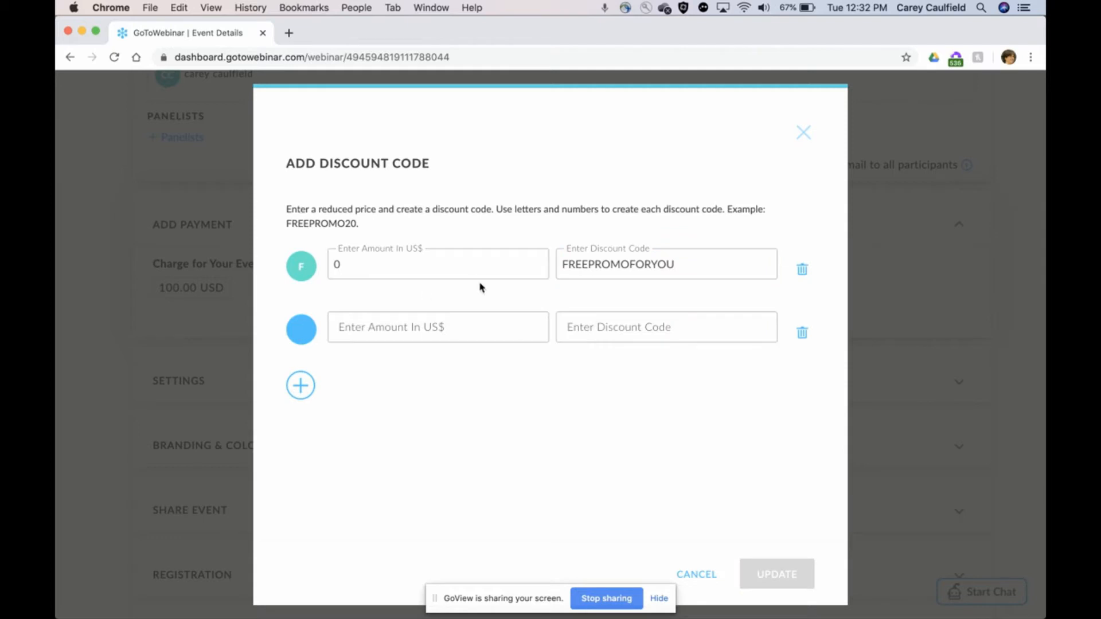
{"action": "left_click", "coordinate": [438, 327]}
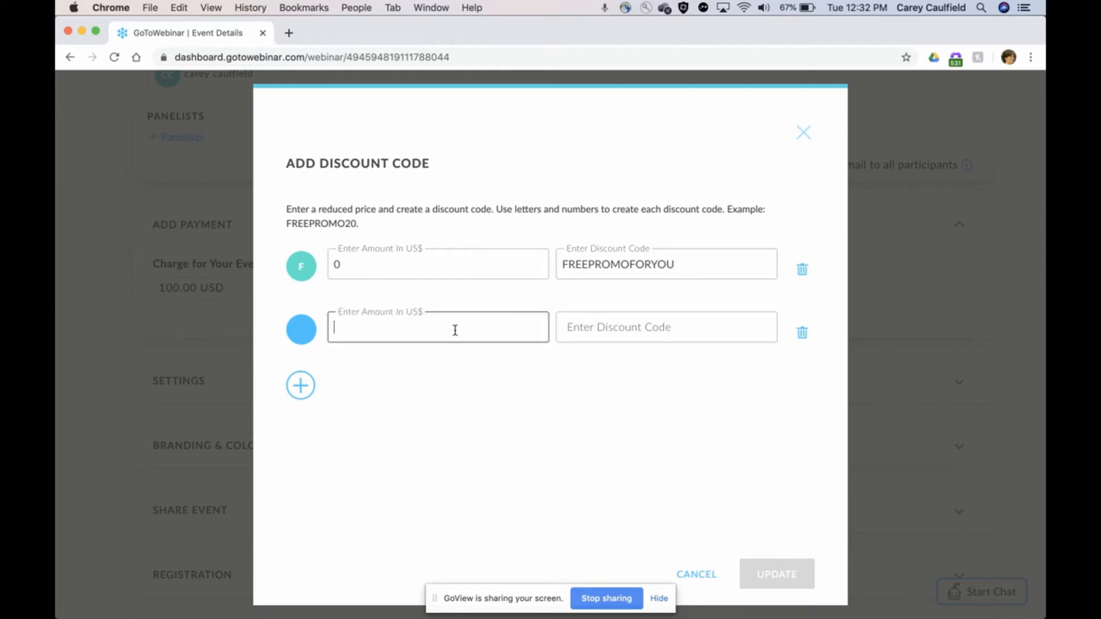
{"action": "type", "text": "75"}
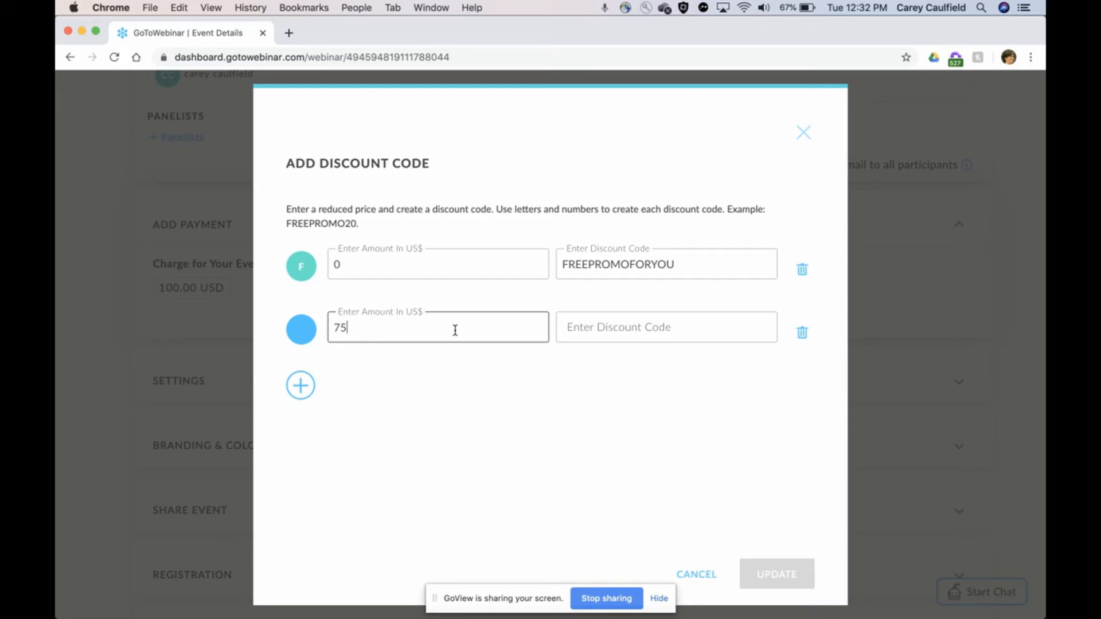
{"action": "left_click", "coordinate": [666, 327]}
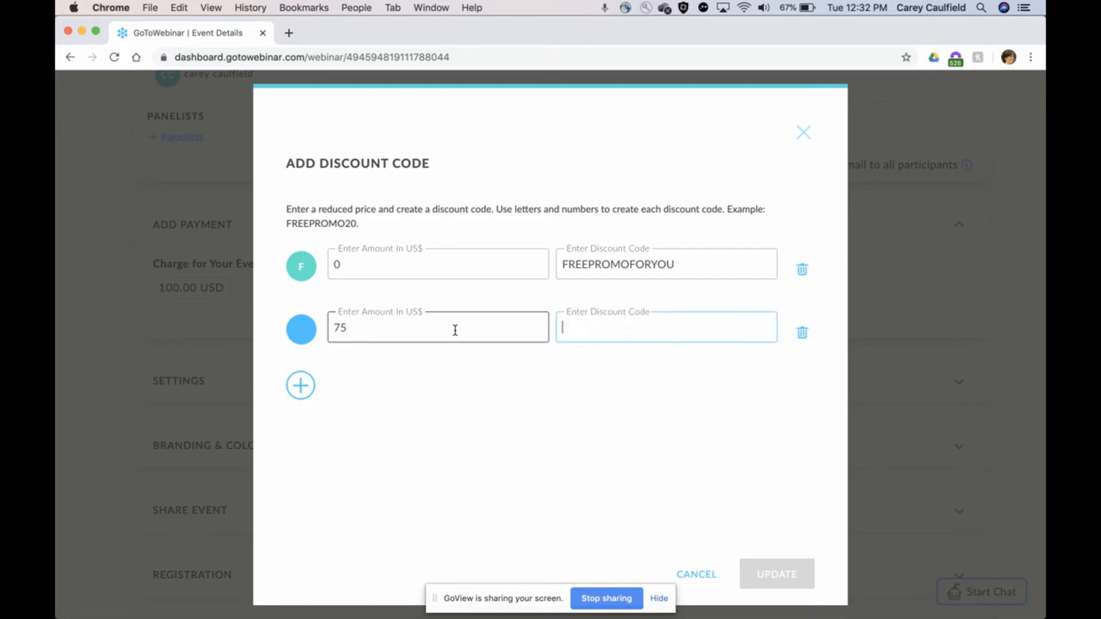
{"action": "type", "text": "PROMO75"}
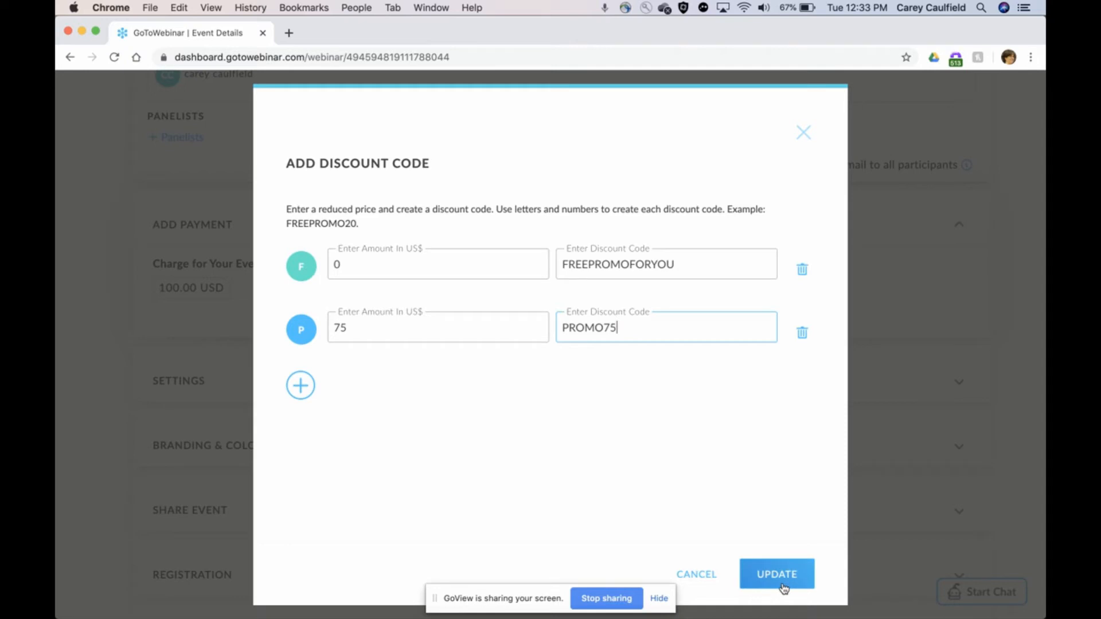
Save both discount codes and open the event's public registration page asking $100.00.
{"action": "left_click", "coordinate": [776, 573]}
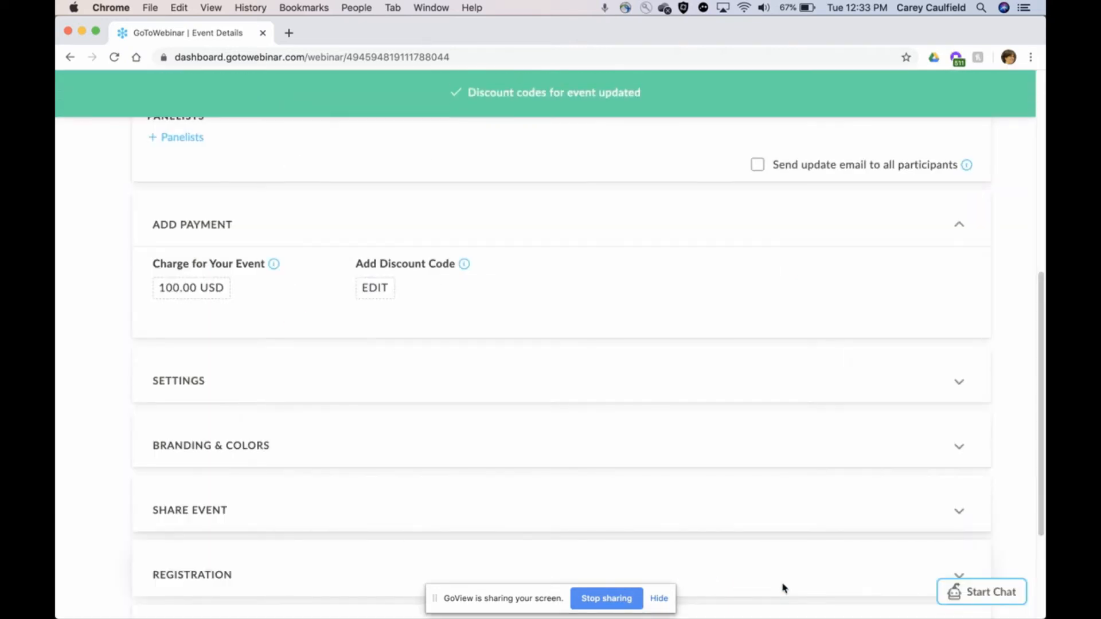
{"action": "mouse_move", "coordinate": [372, 298]}
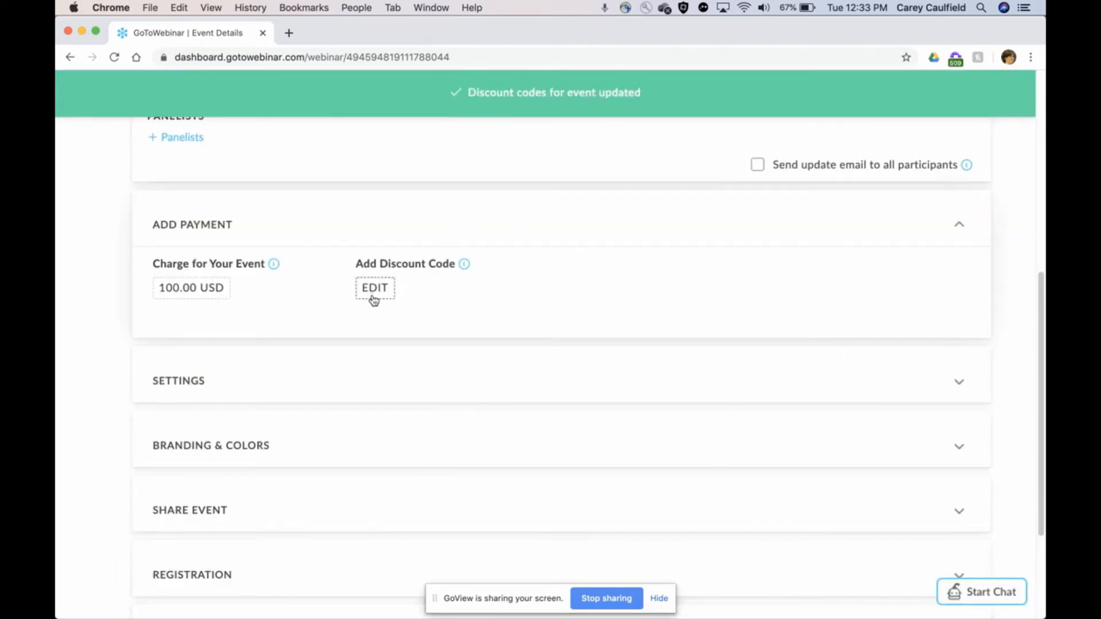
{"action": "left_click", "coordinate": [374, 288]}
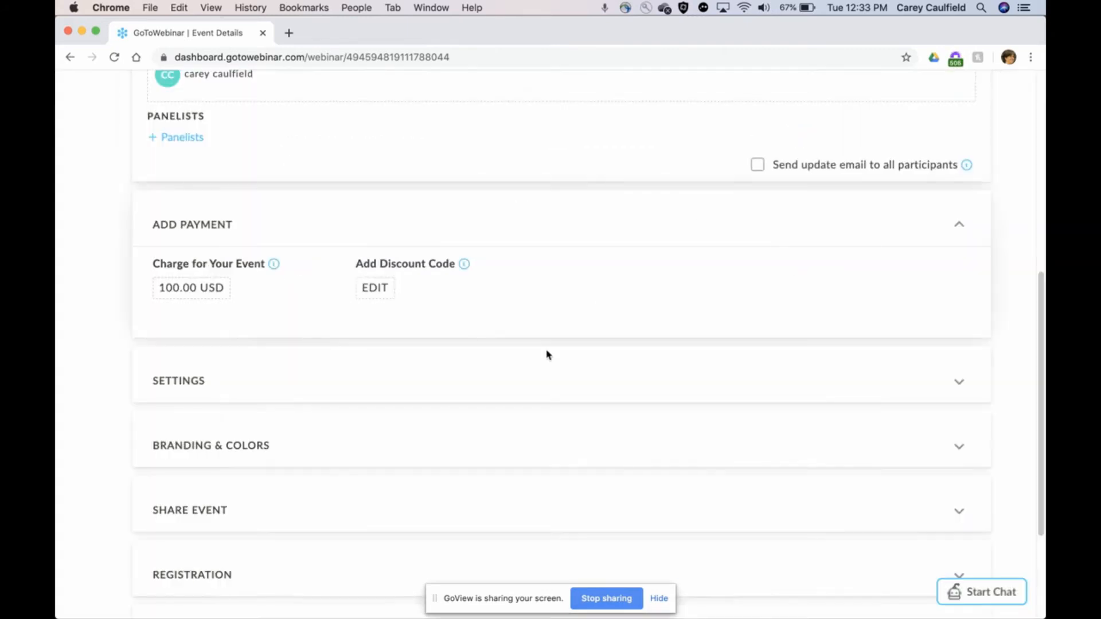
{"action": "scroll", "scroll_direction": "down", "scroll_amount": 3}
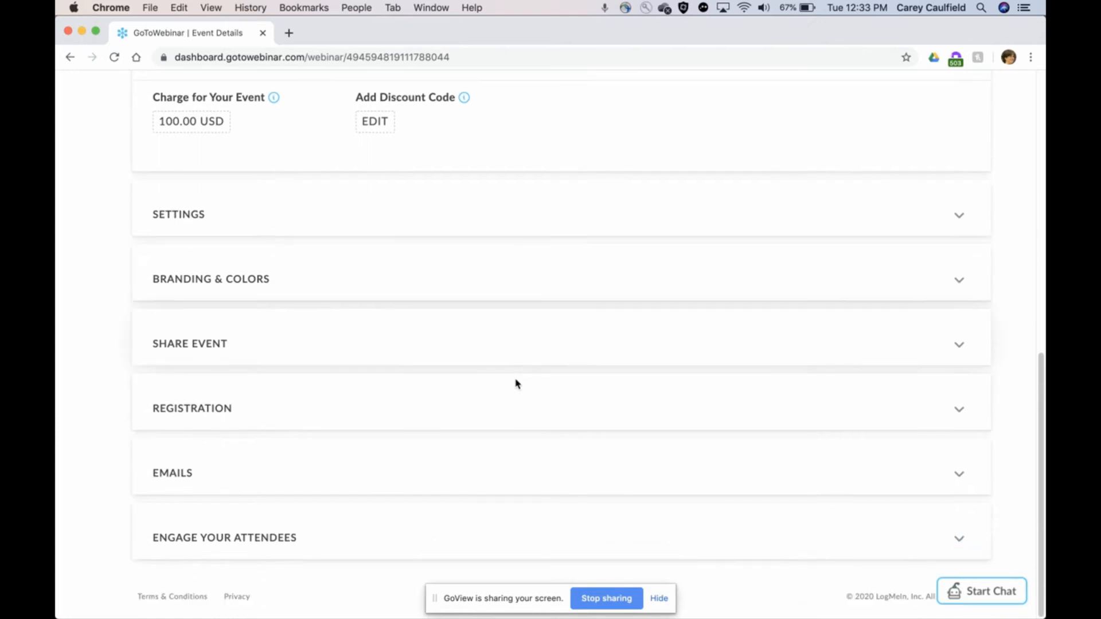
{"action": "left_click", "coordinate": [189, 344]}
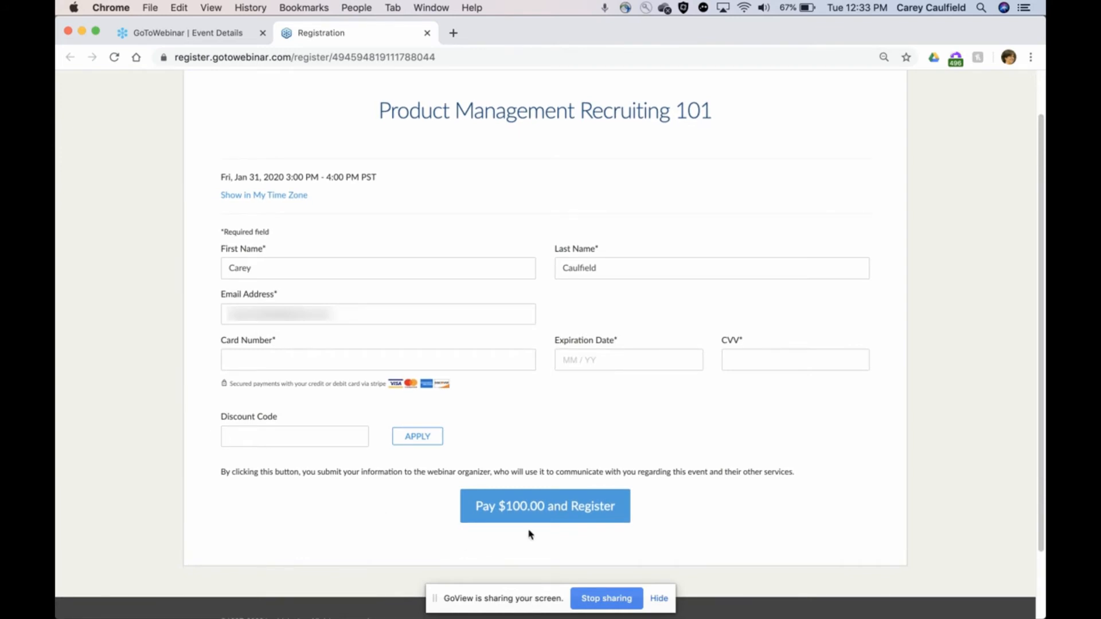
Apply FREEPROMOFORYOU on the registration form, dropping the price to $0.00, and complete the free registration.
{"action": "left_click", "coordinate": [294, 436]}
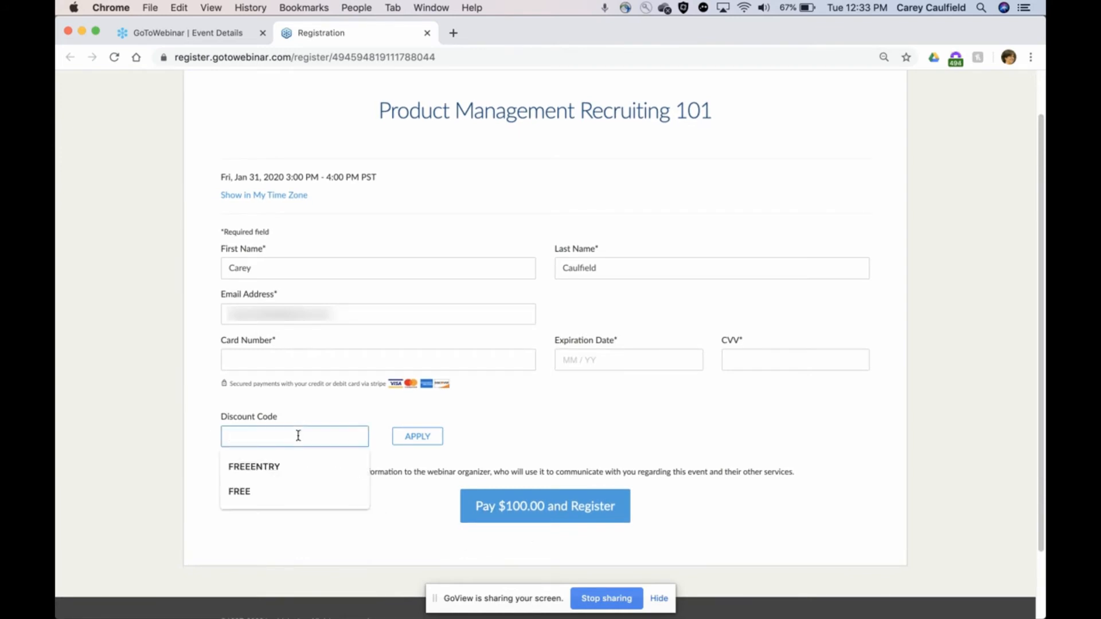
{"action": "type", "text": "FREEPROMOFORYO"}
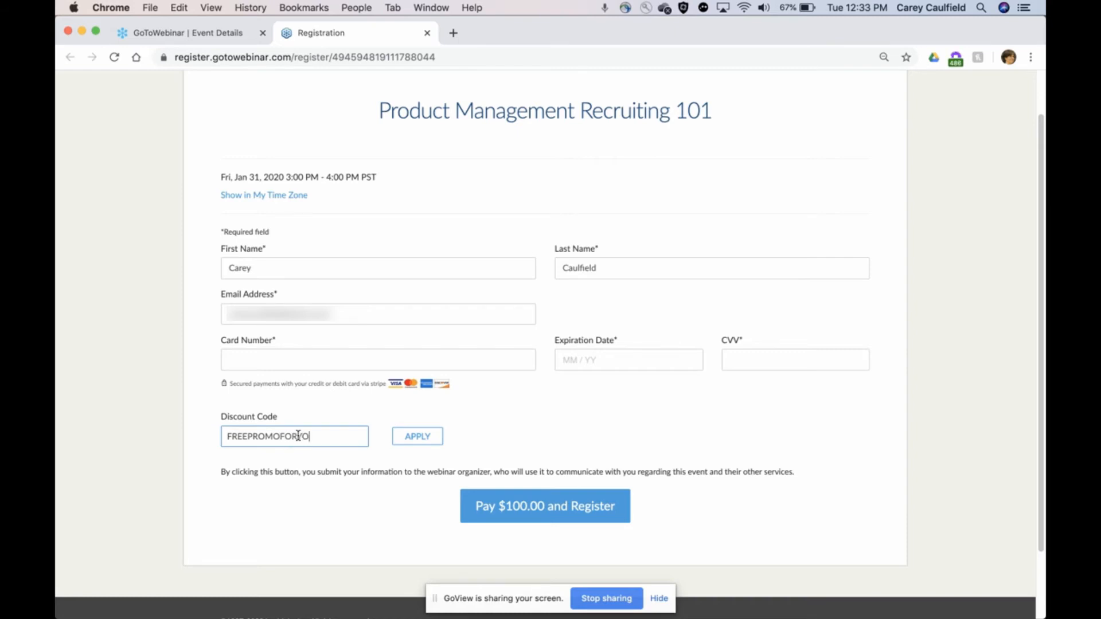
{"action": "left_click", "coordinate": [418, 436]}
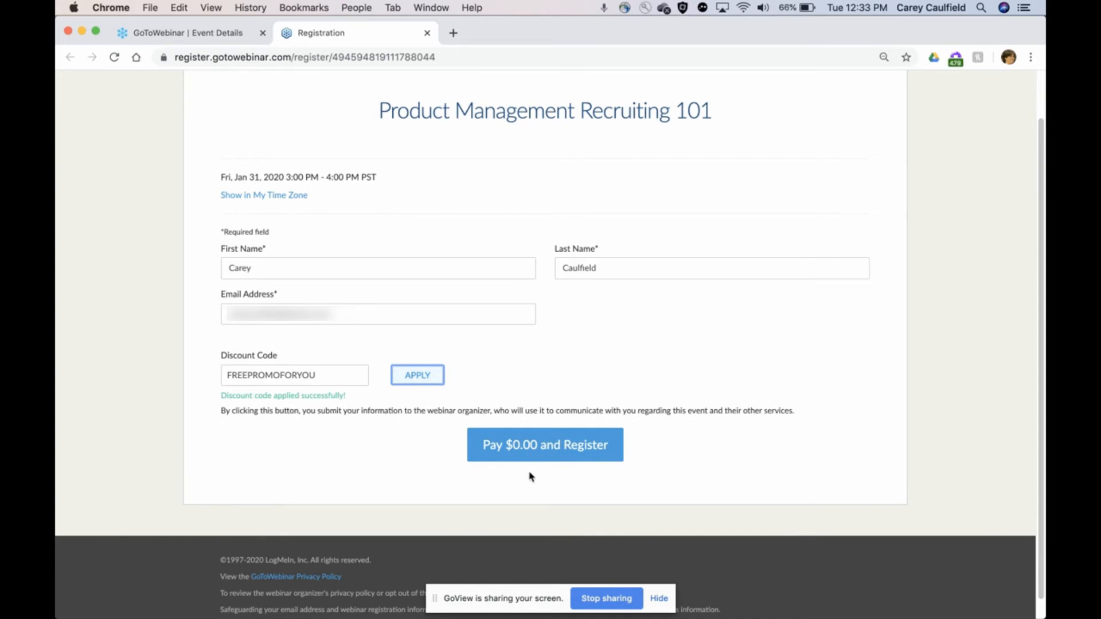
{"action": "left_click", "coordinate": [378, 315]}
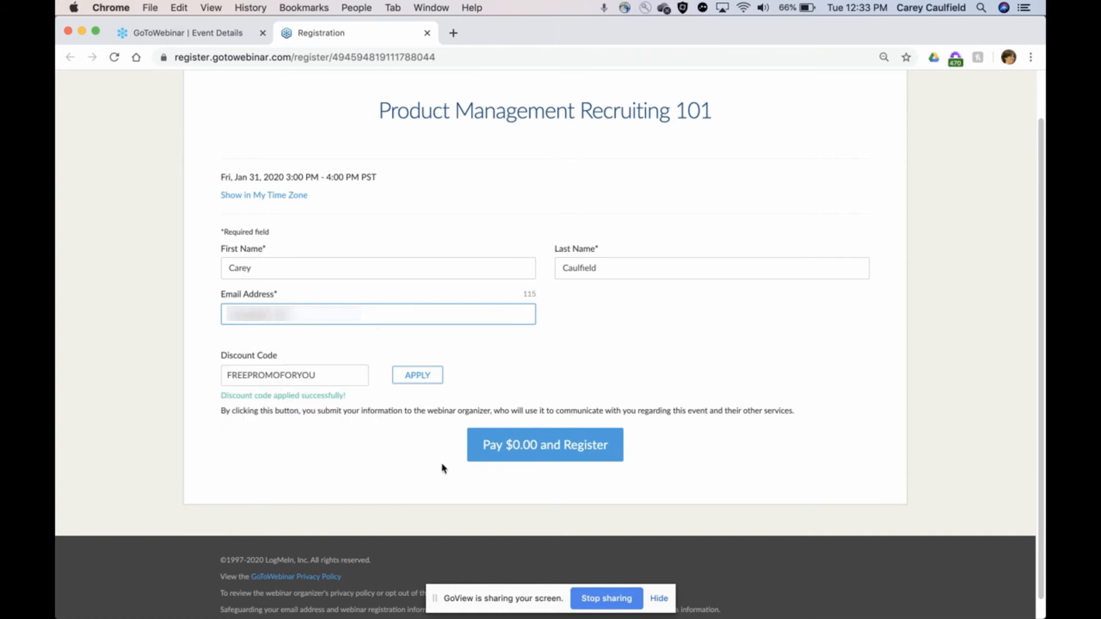
{"action": "left_click", "coordinate": [546, 445]}
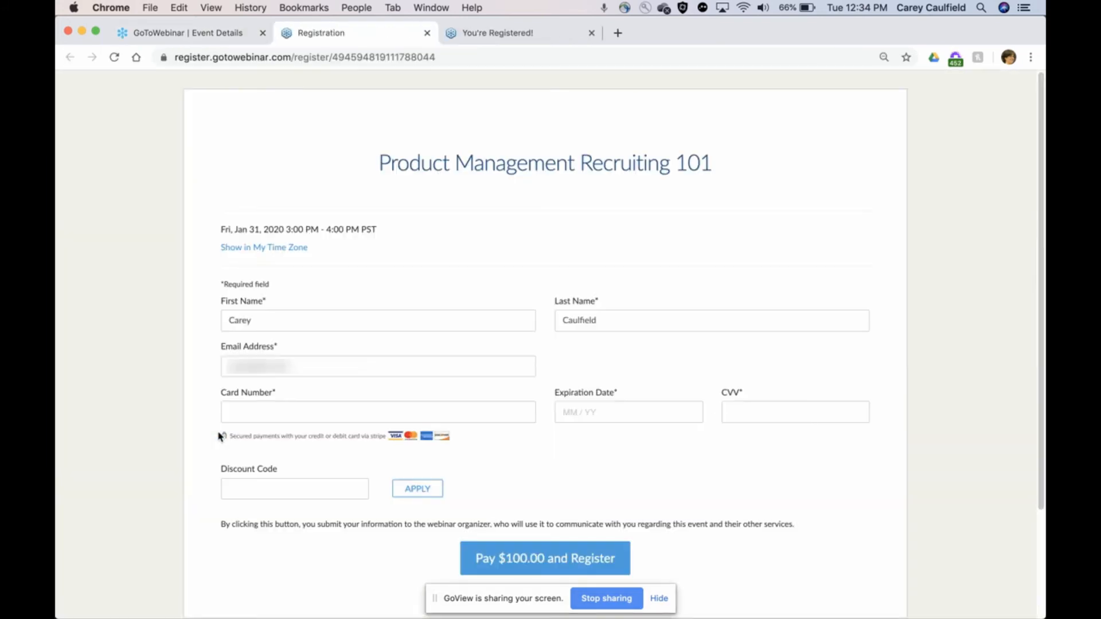
Apply PROMO75 on the registration form so the button reads Pay $75.00 and Register.
{"action": "scroll", "scroll_direction": "down", "scroll_amount": 3}
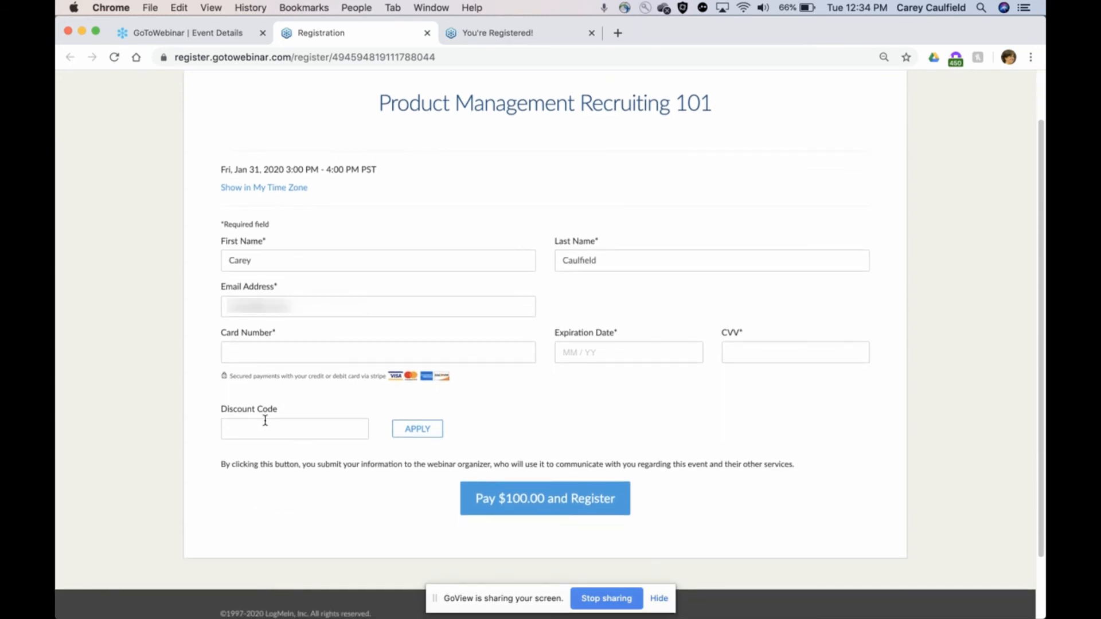
{"action": "left_click", "coordinate": [379, 307]}
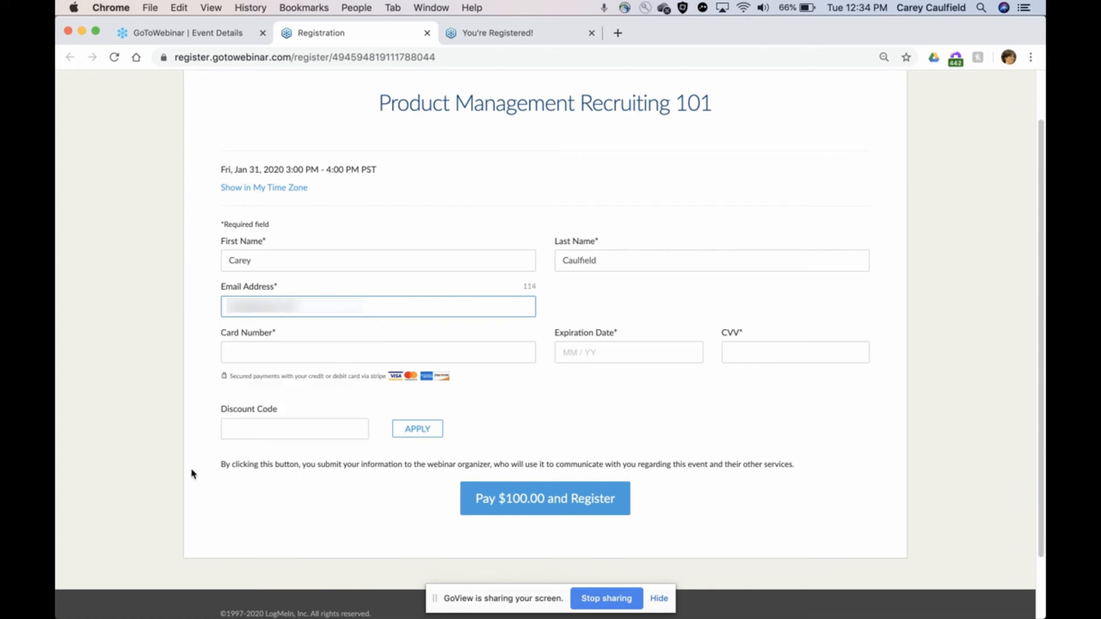
{"action": "type", "text": "PROMO75"}
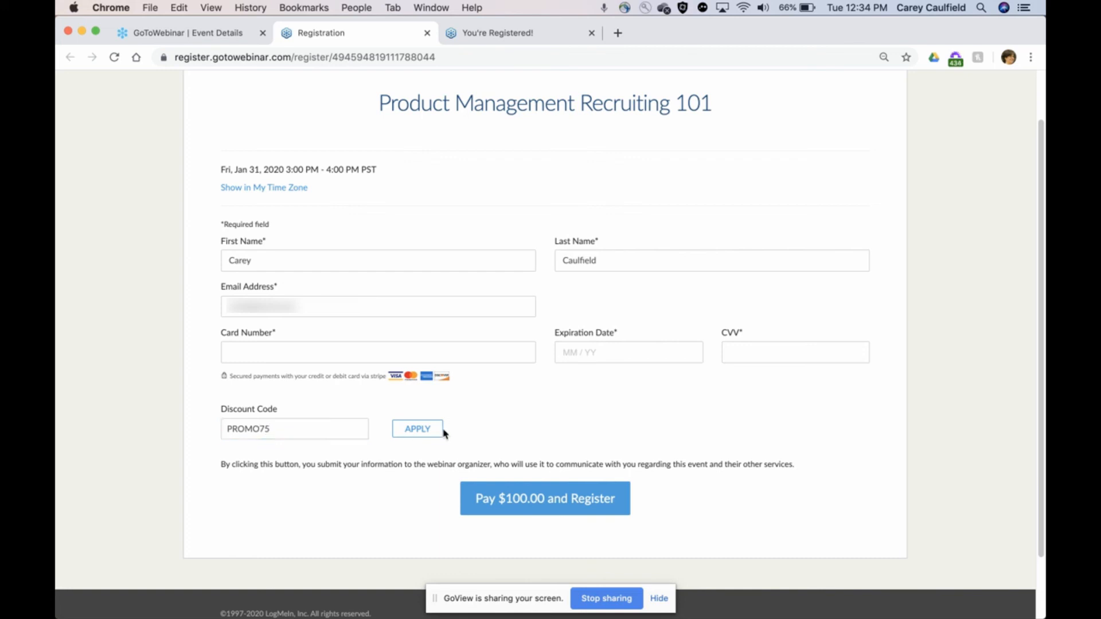
{"action": "left_click", "coordinate": [417, 429]}
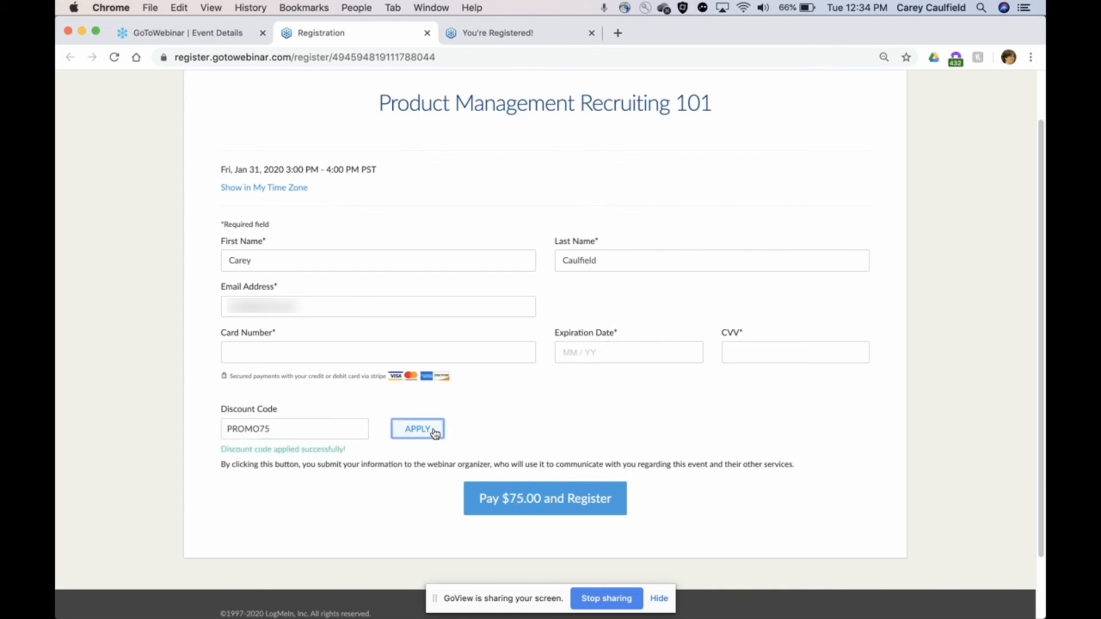
{"action": "mouse_move", "coordinate": [517, 527]}
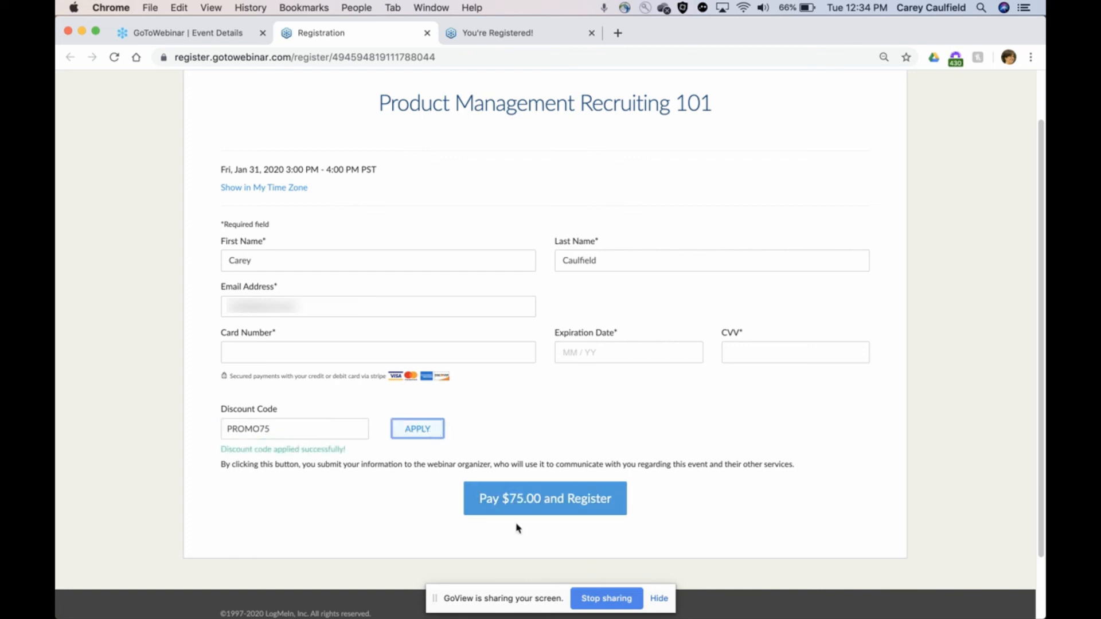
{"action": "mouse_move", "coordinate": [526, 533]}
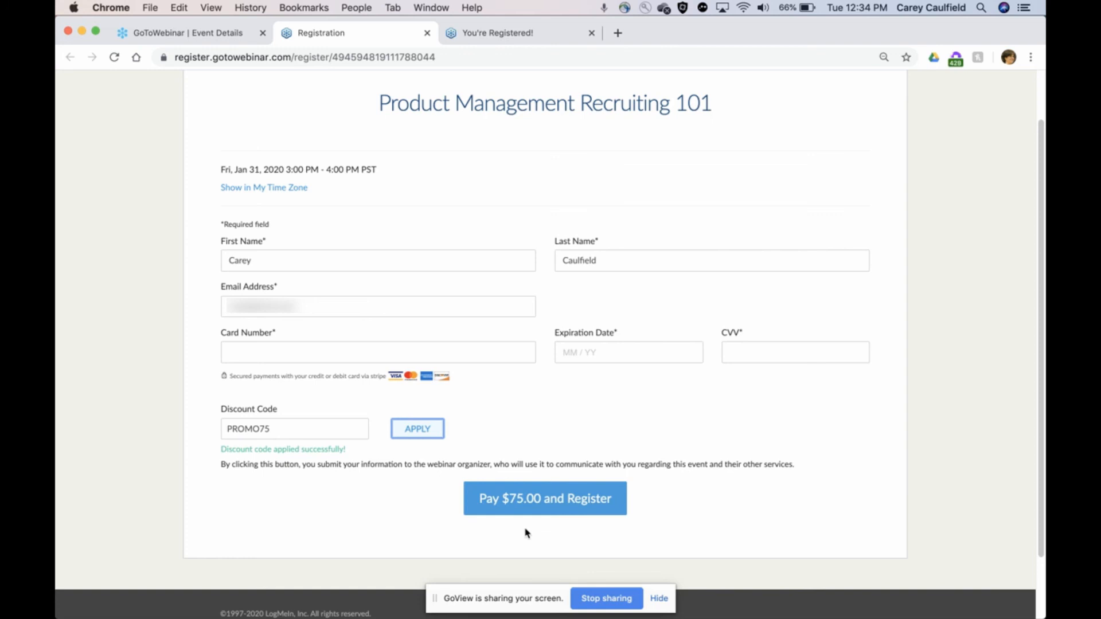